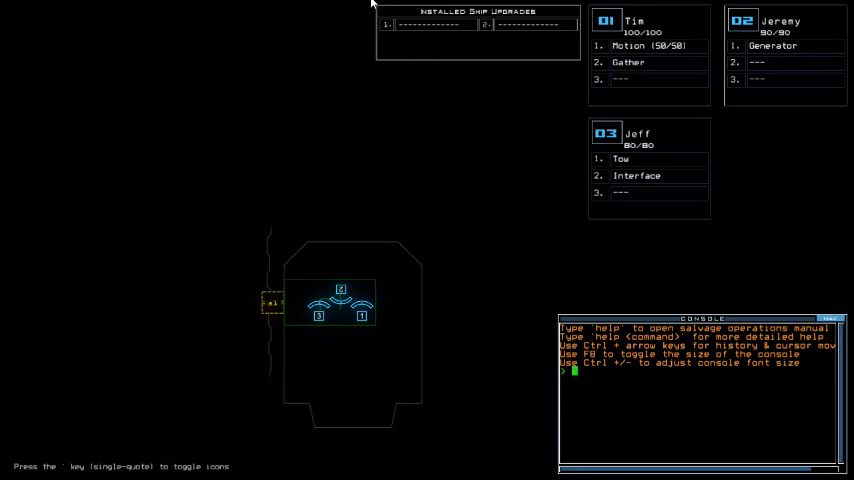
Bring up the console to swap the tow upgrade onto drone 1 and begin.
key("'")
type("begin")
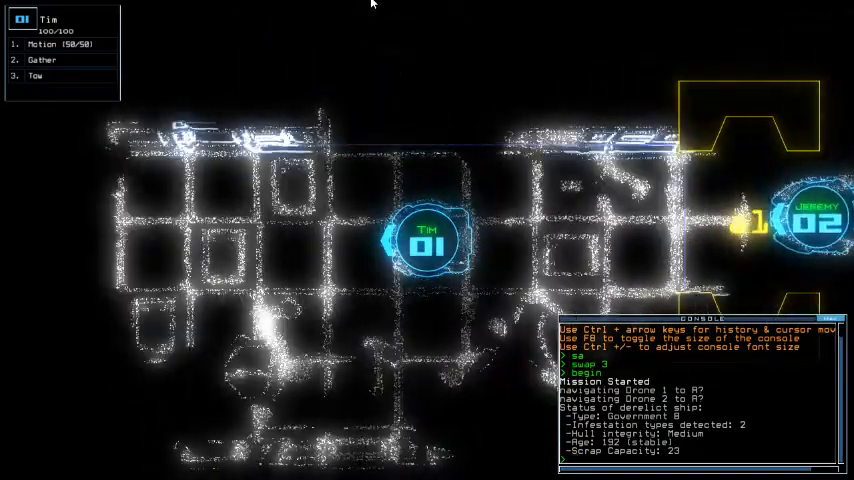
key("Escape")
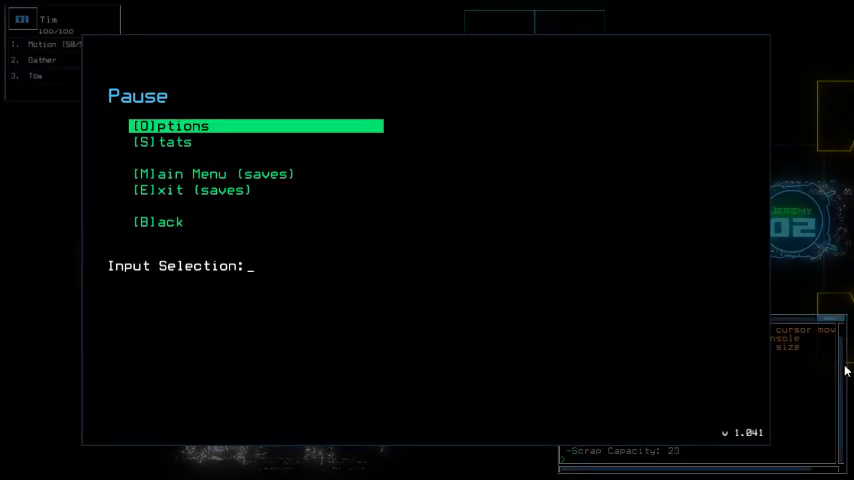
mouse_move(564, 3)
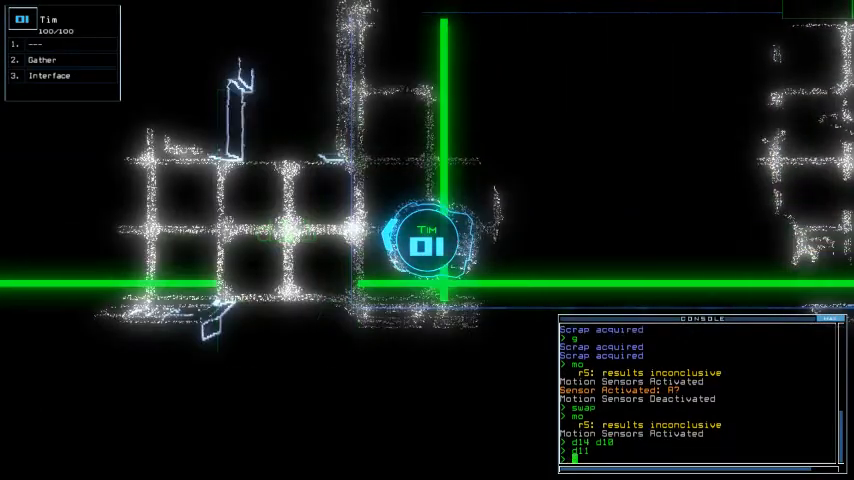
Enter the 'd11' command in the console.
type("d11")
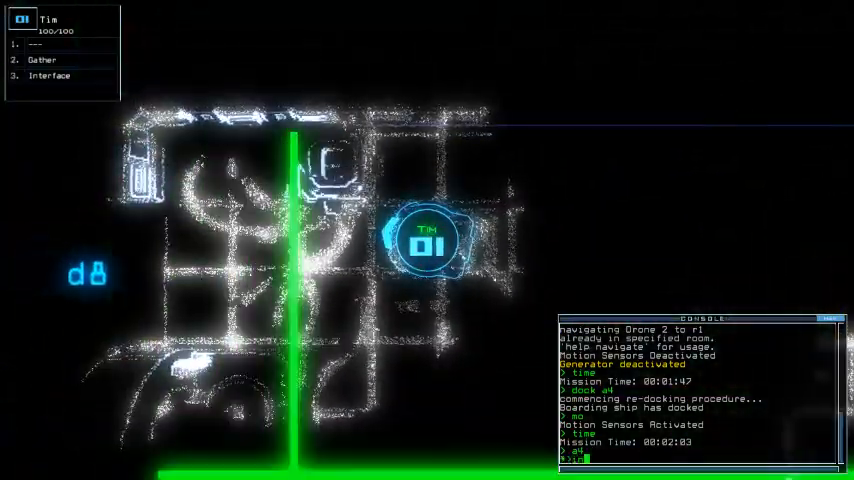
Run the 'info' console command to review the ship's status.
type("info")
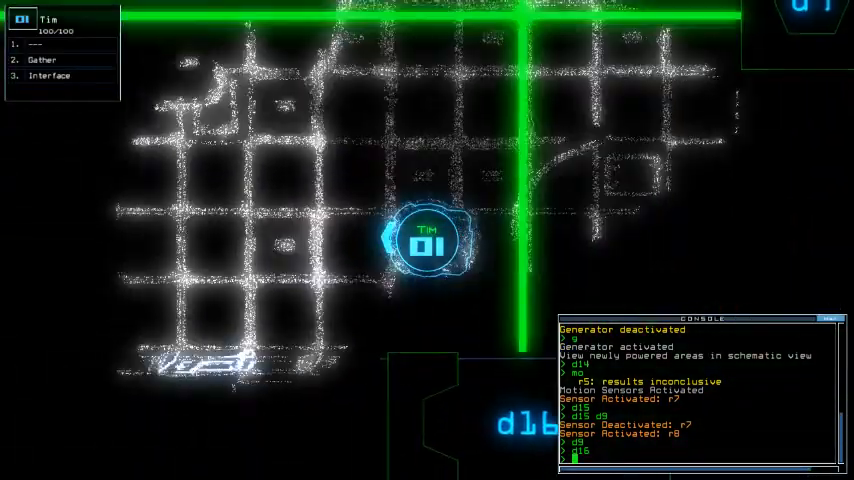
Leave the drone view for the derelict's schematic map.
key("Escape")
type("d9 d8")
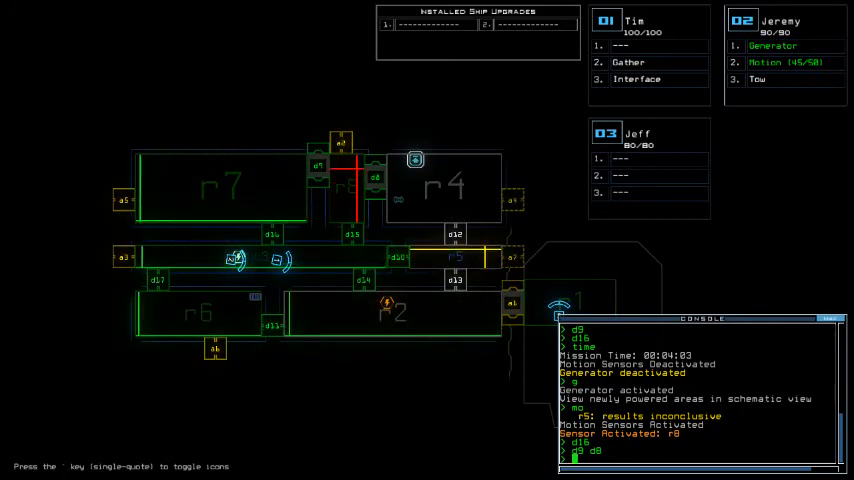
Begin entering a dock command for one of the airlocks.
type("dock a")
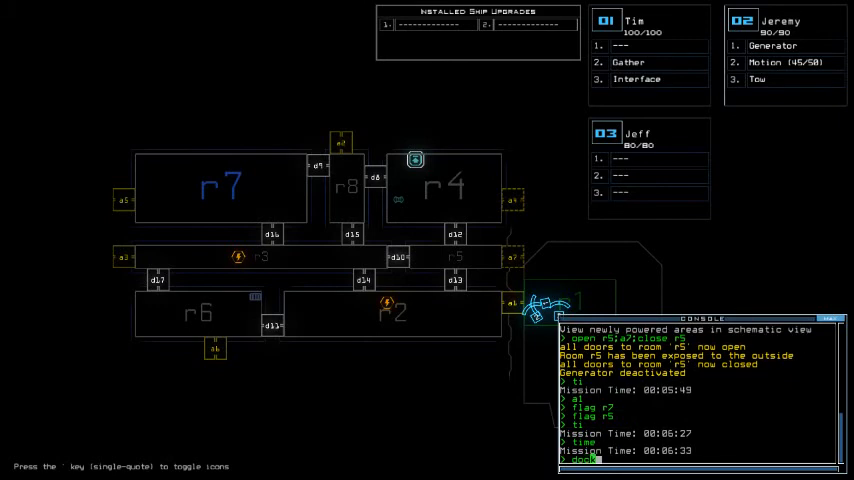
Re-dock at a3 and vent room r8 through a2, opening doors d9, d8 and d15.
type("dock a3")
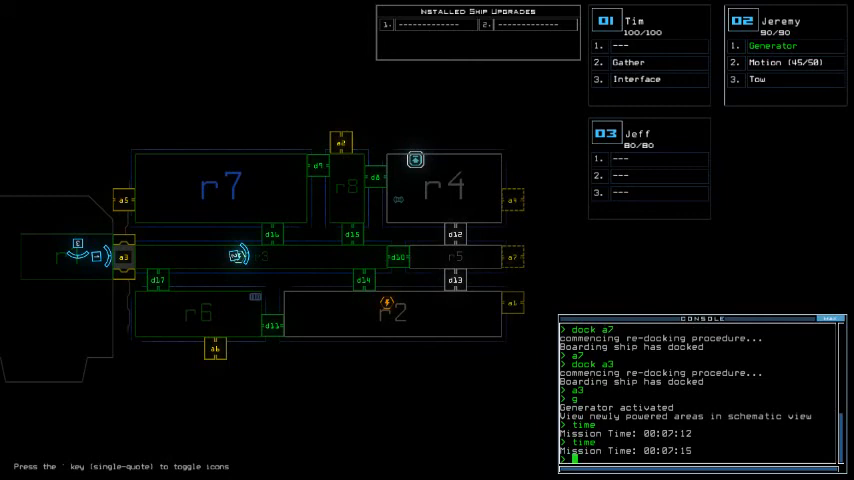
type("open r8")
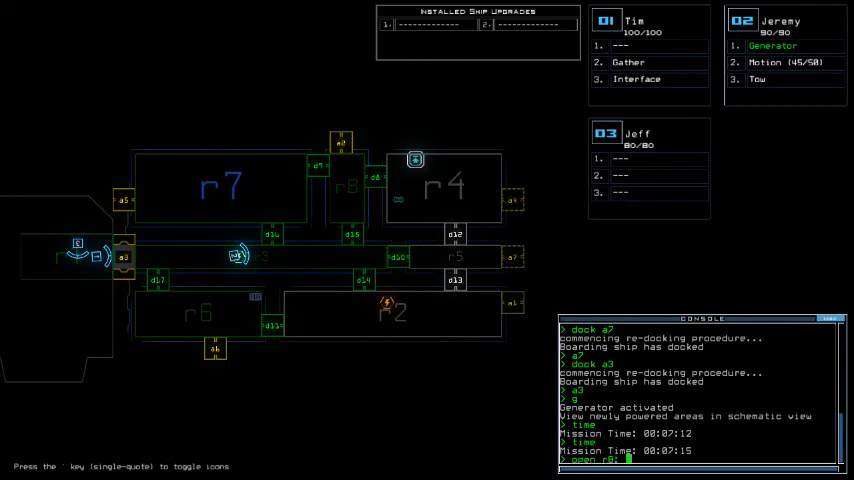
type("a2;")
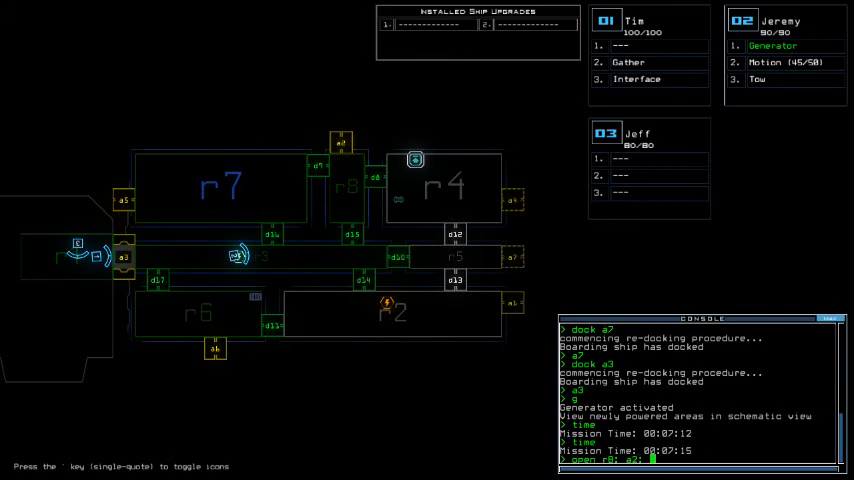
type("d9 d8 d15")
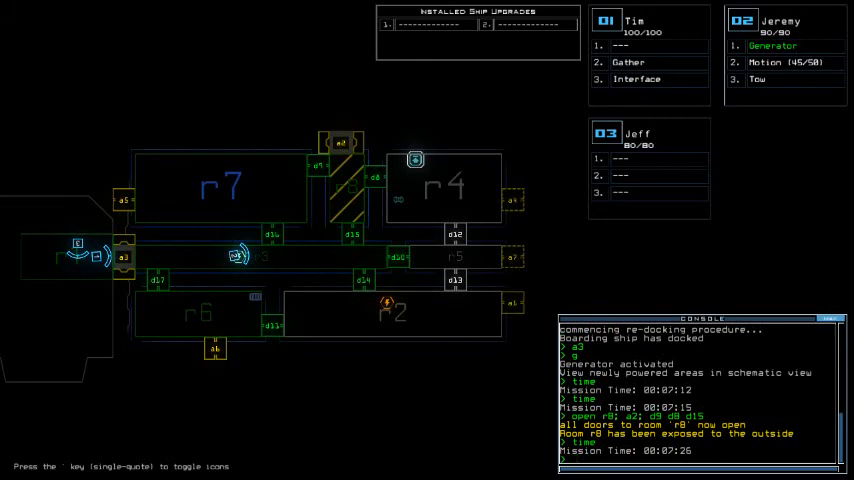
type("a2")
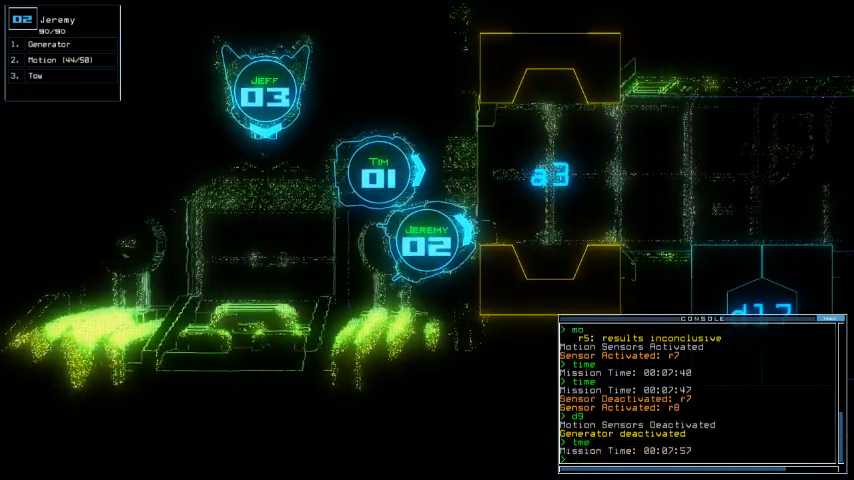
Return to the ship schematic map to oversee scrap gathering and docking at a3.
key("'")
type("time")
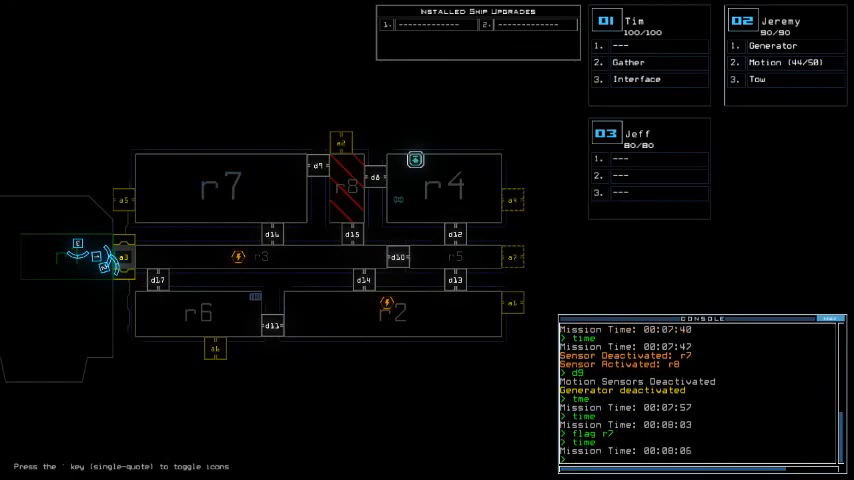
key("'")
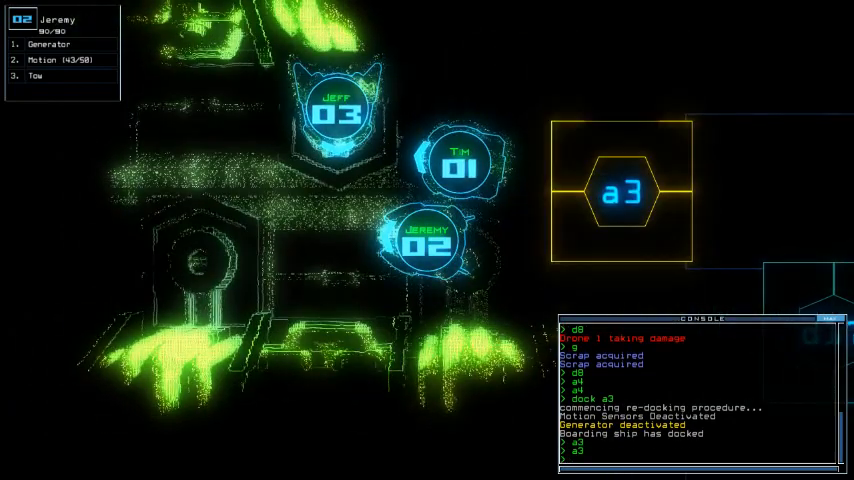
Switch control to drone 1, then go back to the schematic map.
key("'")
type("degauss")
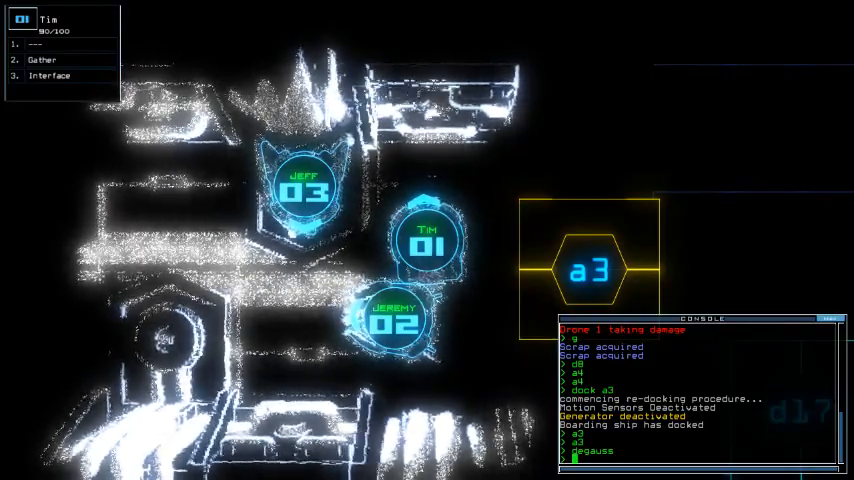
key("'")
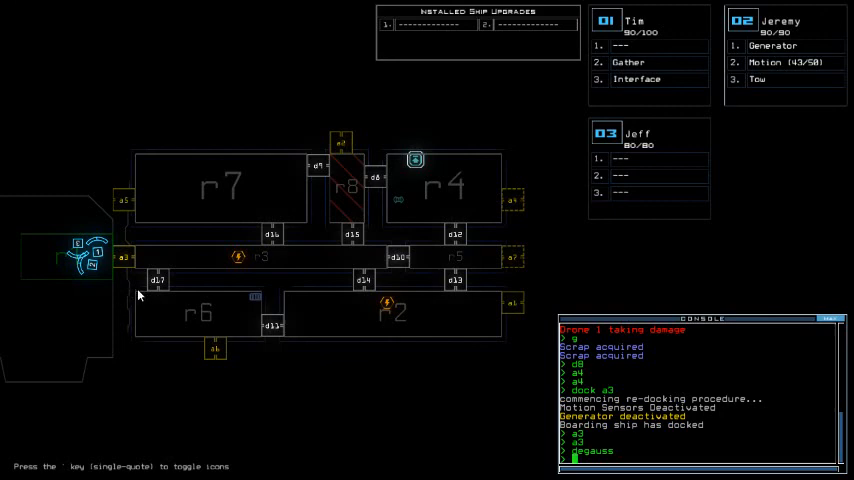
mouse_move(149, 351)
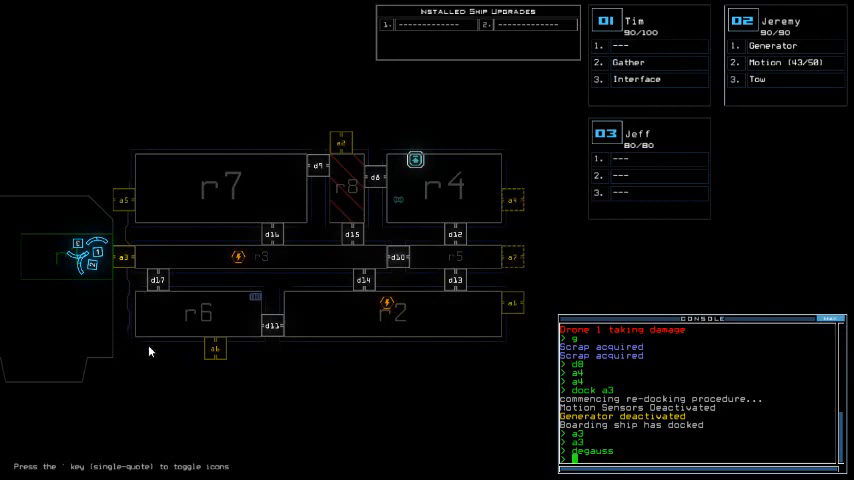
mouse_move(247, 91)
type("tim")
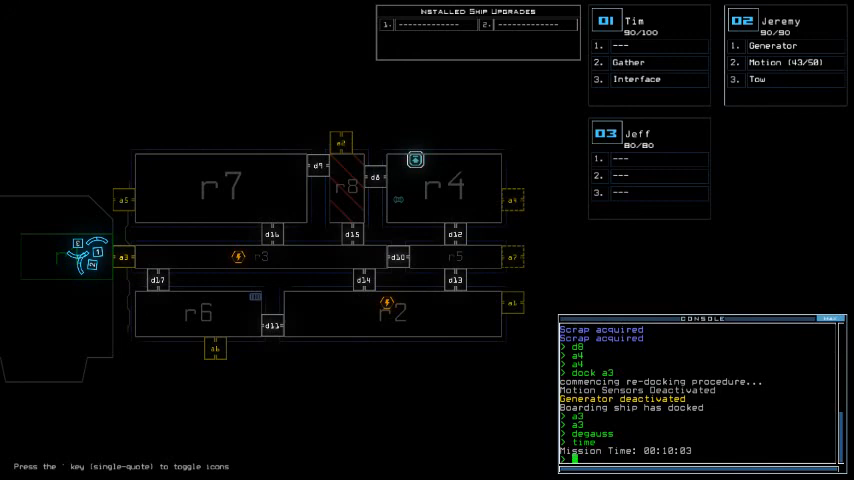
Start entering the 'exit' command to leave the derelict.
type("exit")
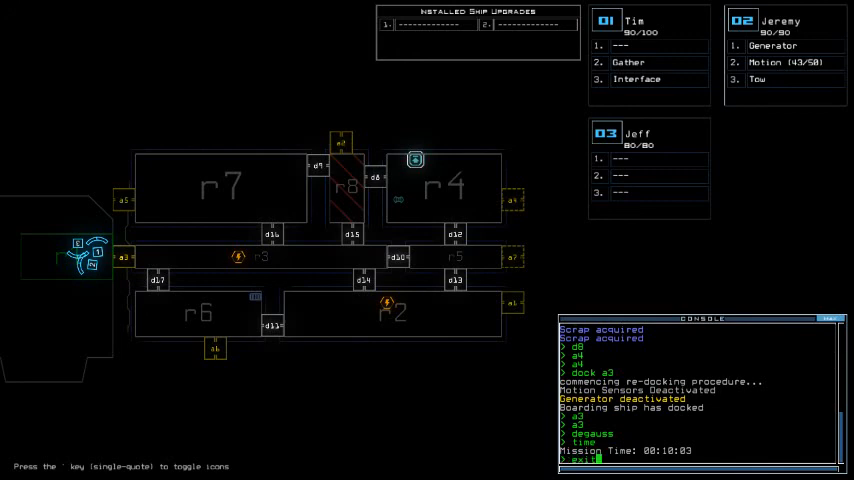